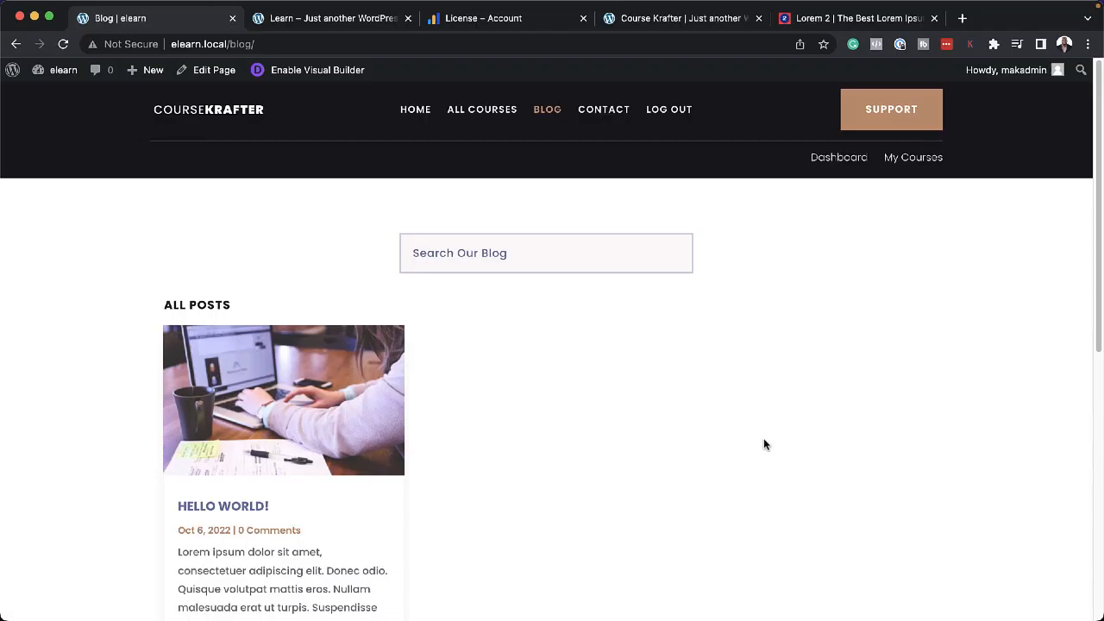
Step: Download the Divi theme zip from Elegant Themes, then open learn.local/wp-admin
scroll(down, 3)
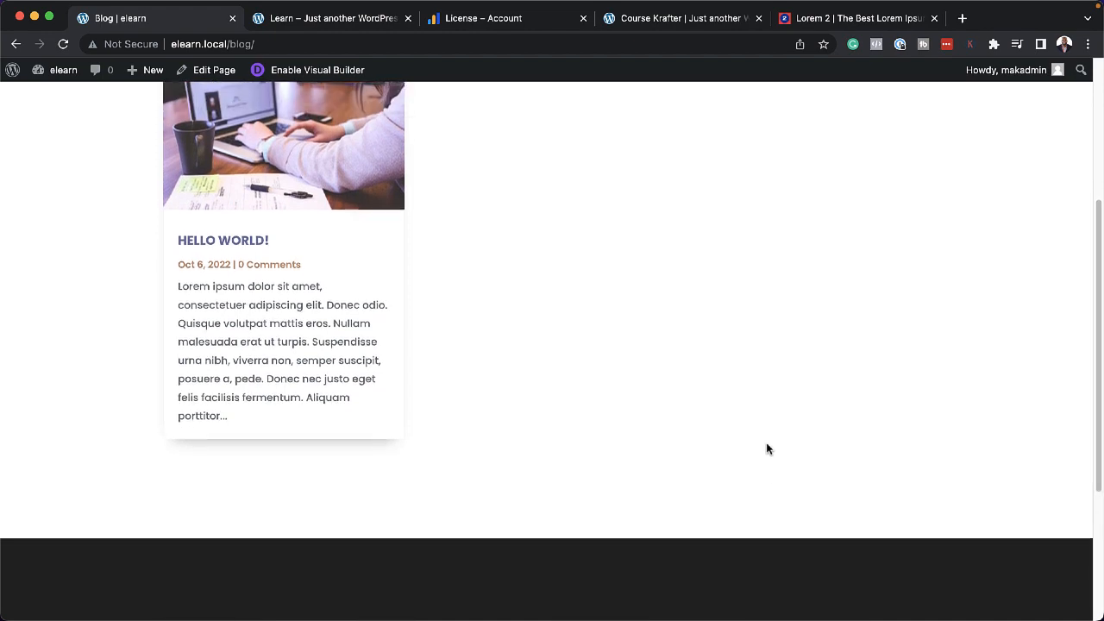
click(222, 240)
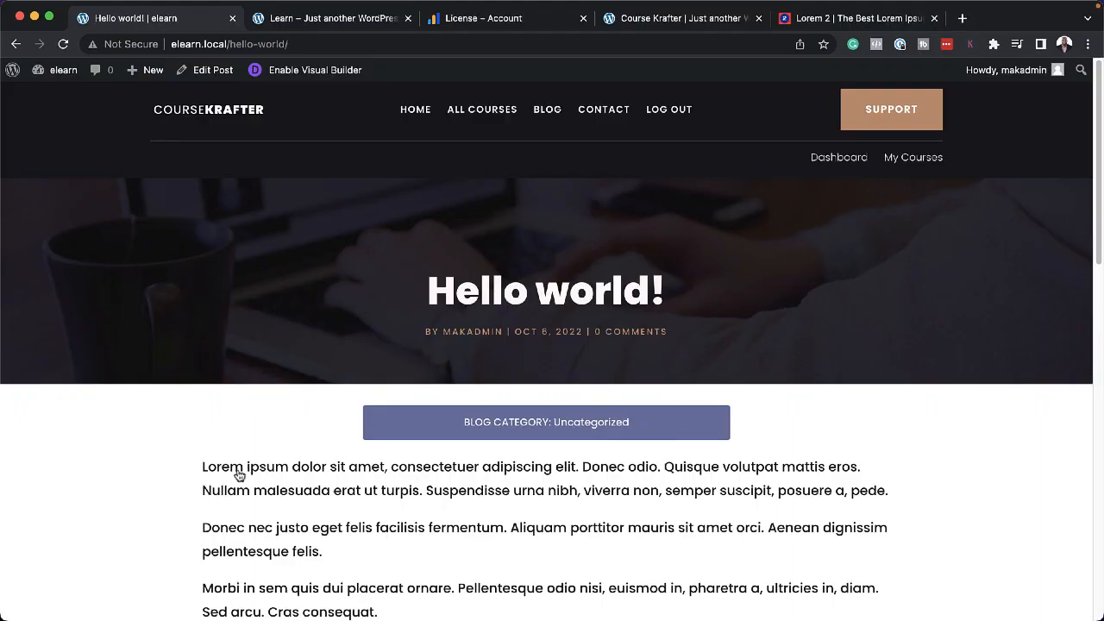
scroll(down, 3)
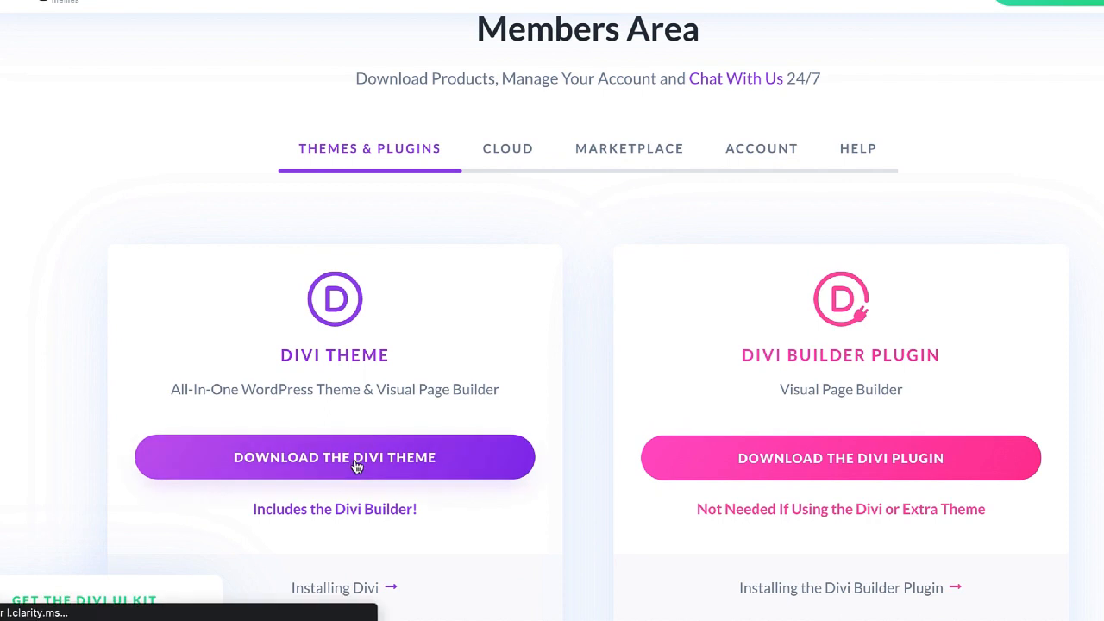
click(335, 458)
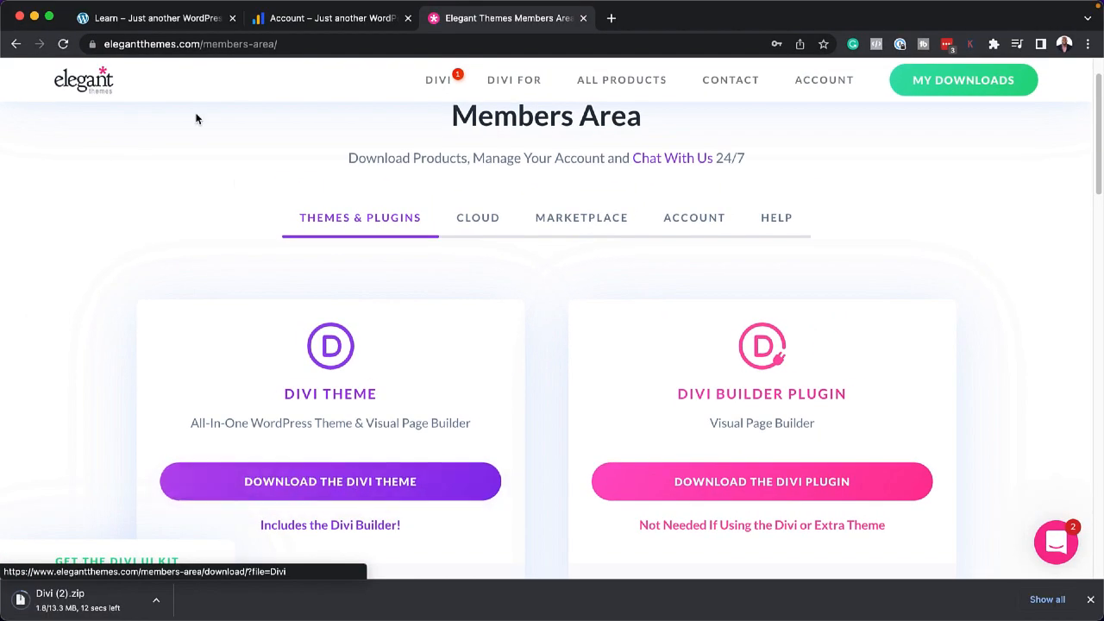
click(156, 17)
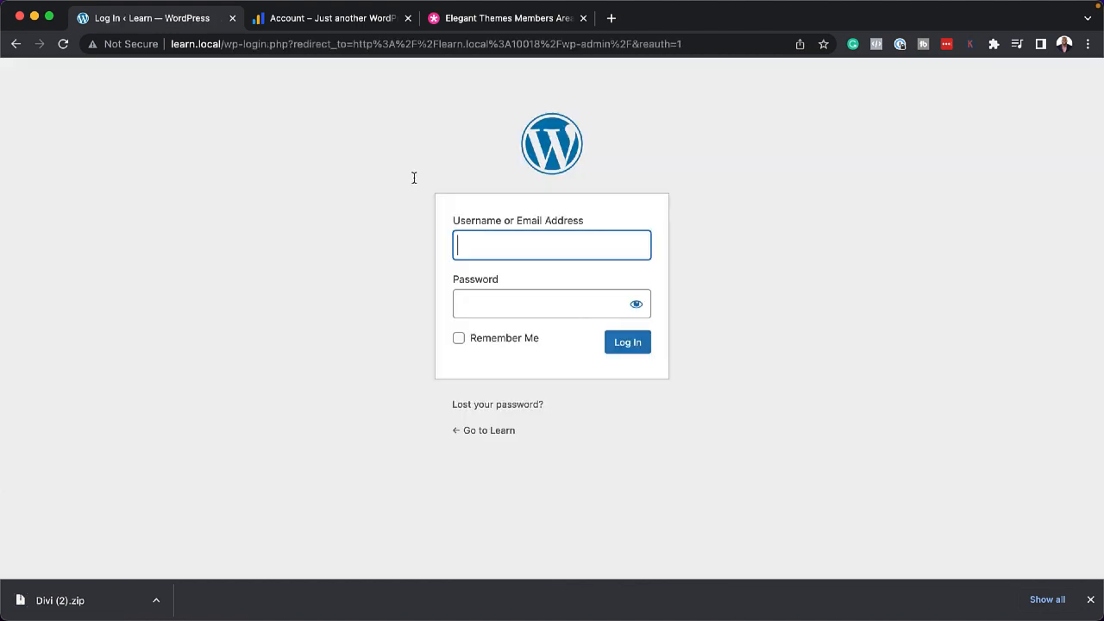
Step: Log in, upload and install Divi (2).zip under Appearance > Themes, and activate it
click(627, 342)
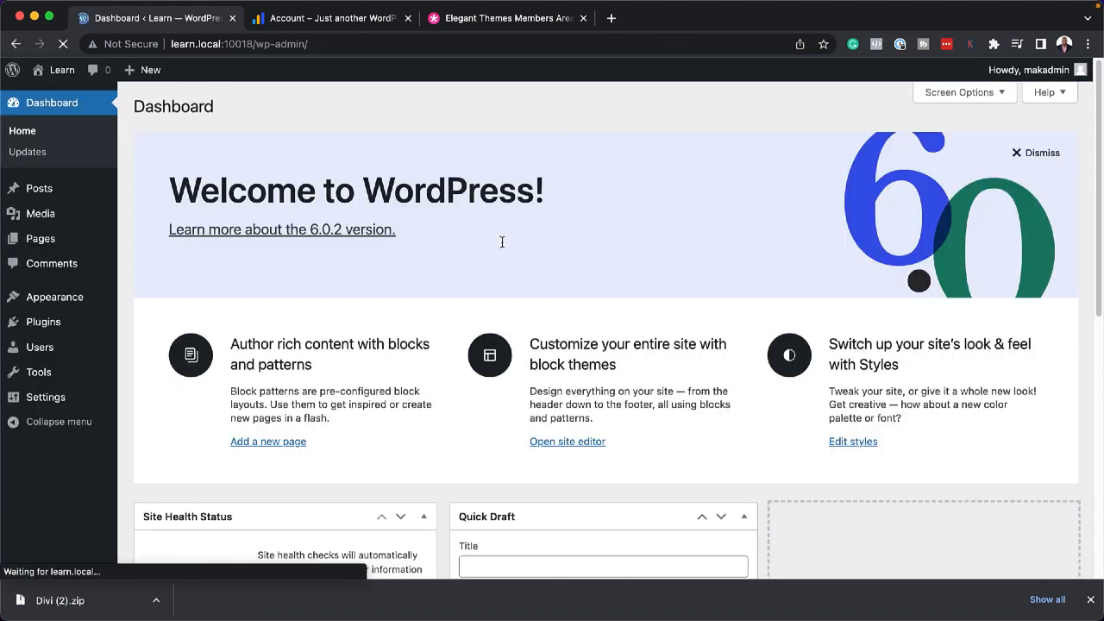
mouse_move(202, 178)
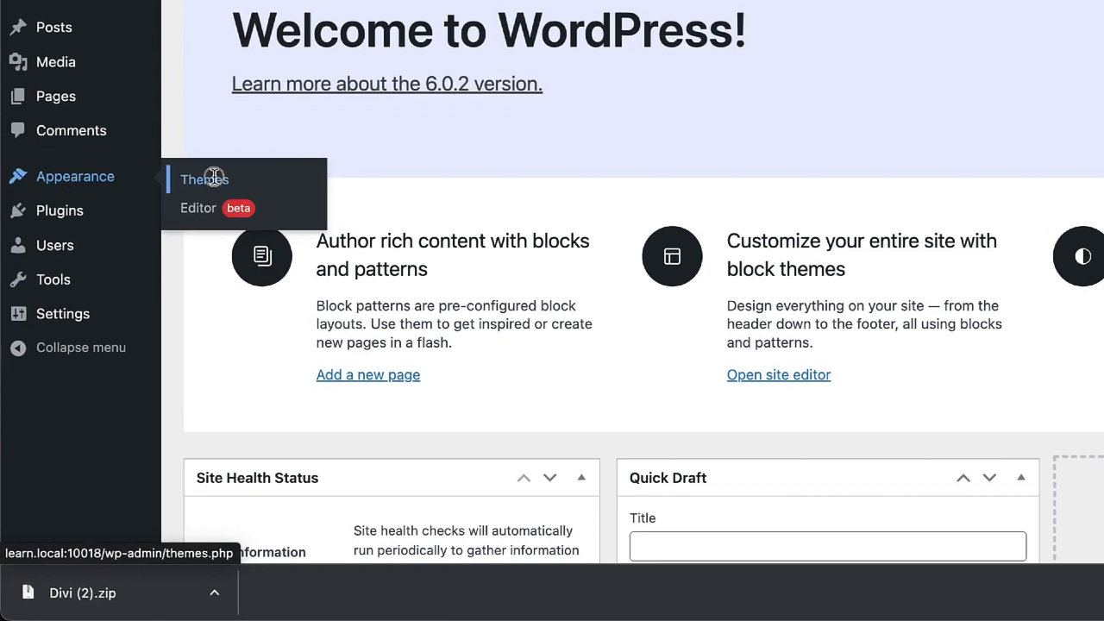
click(204, 179)
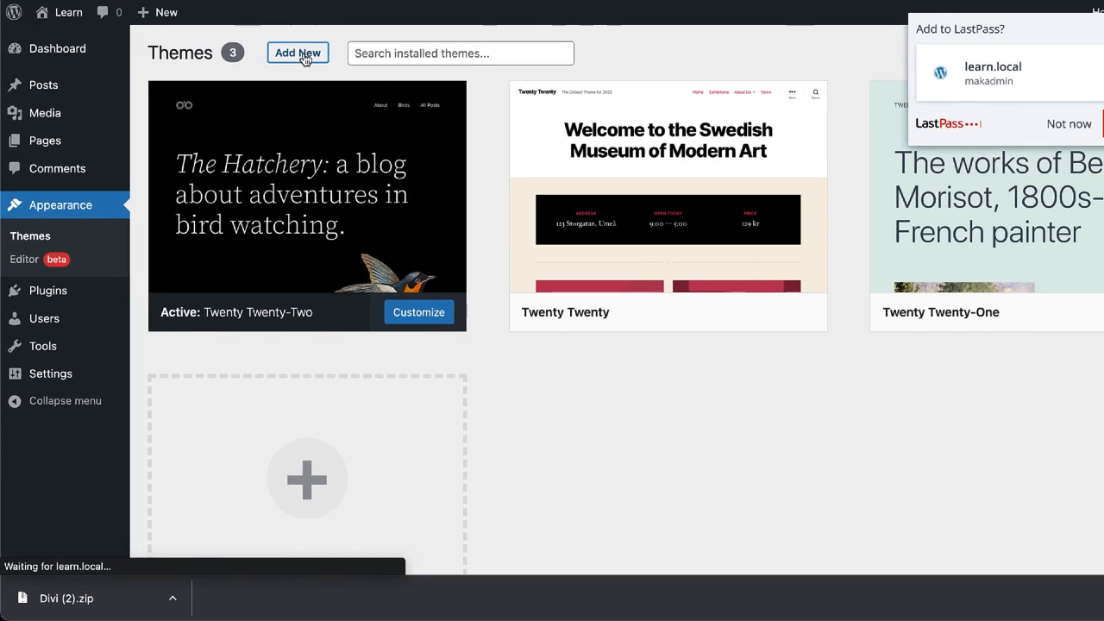
click(298, 53)
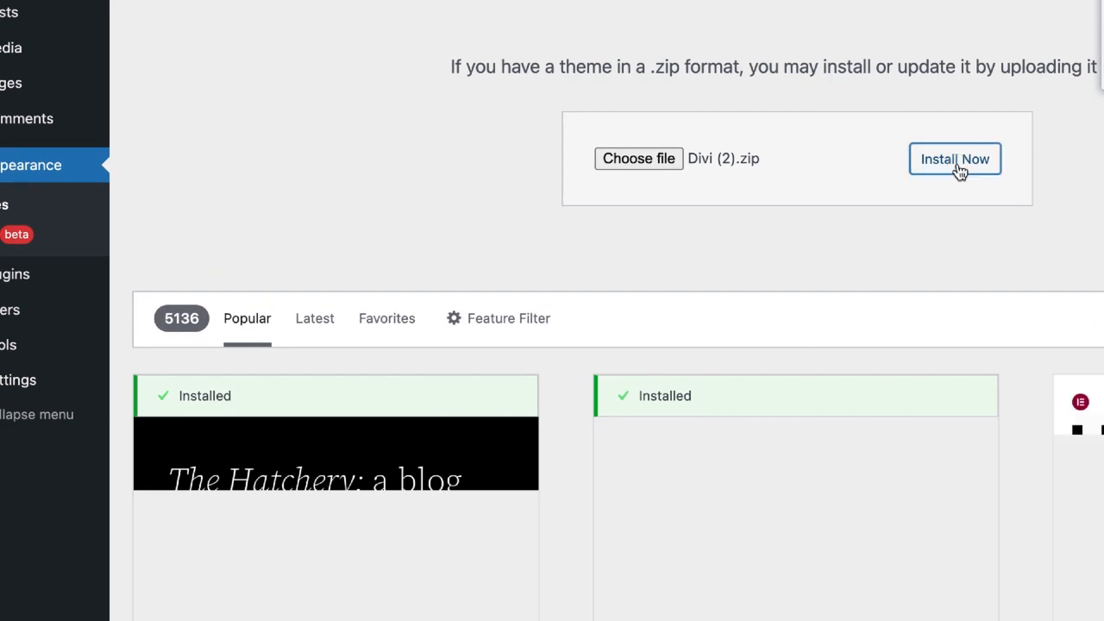
click(954, 159)
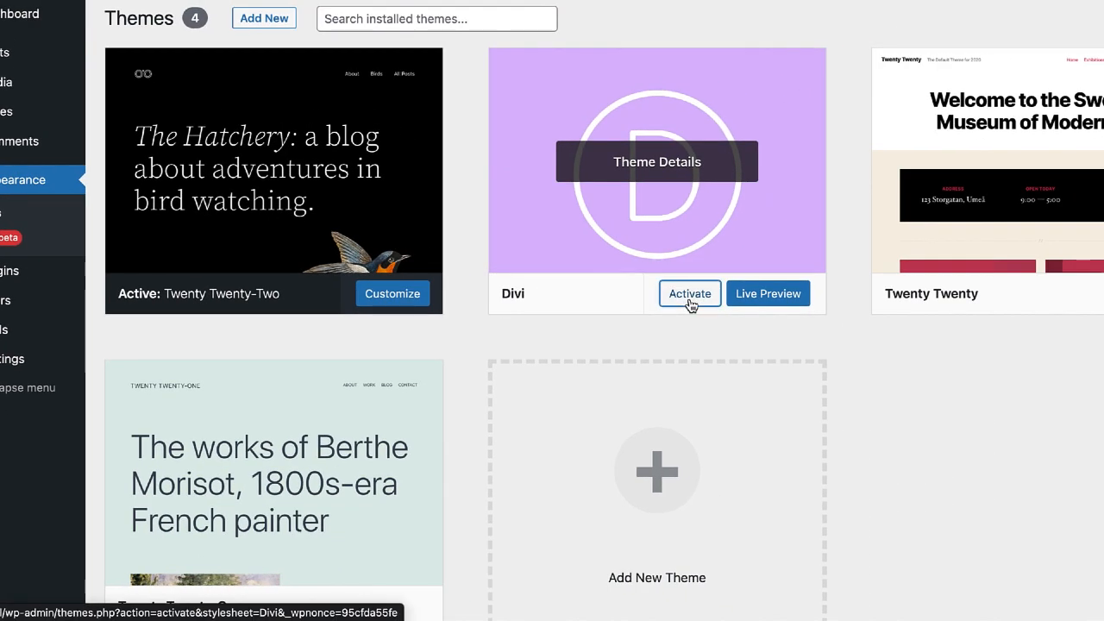
click(689, 293)
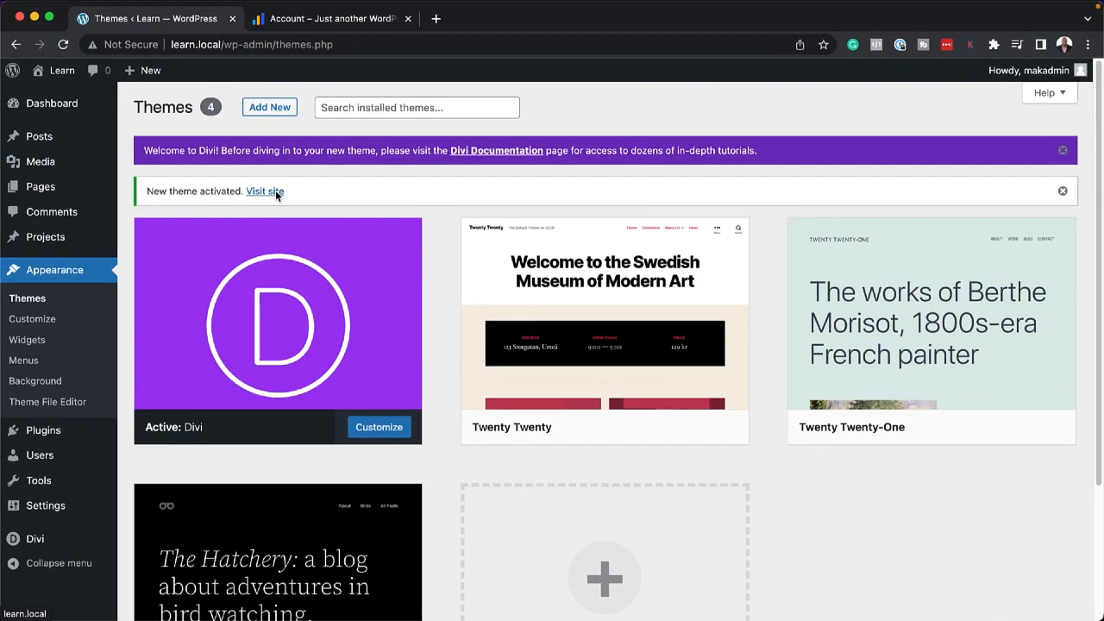
Step: Open the Learn site's front end from the 'New theme activated' notice's Visit site link
click(264, 190)
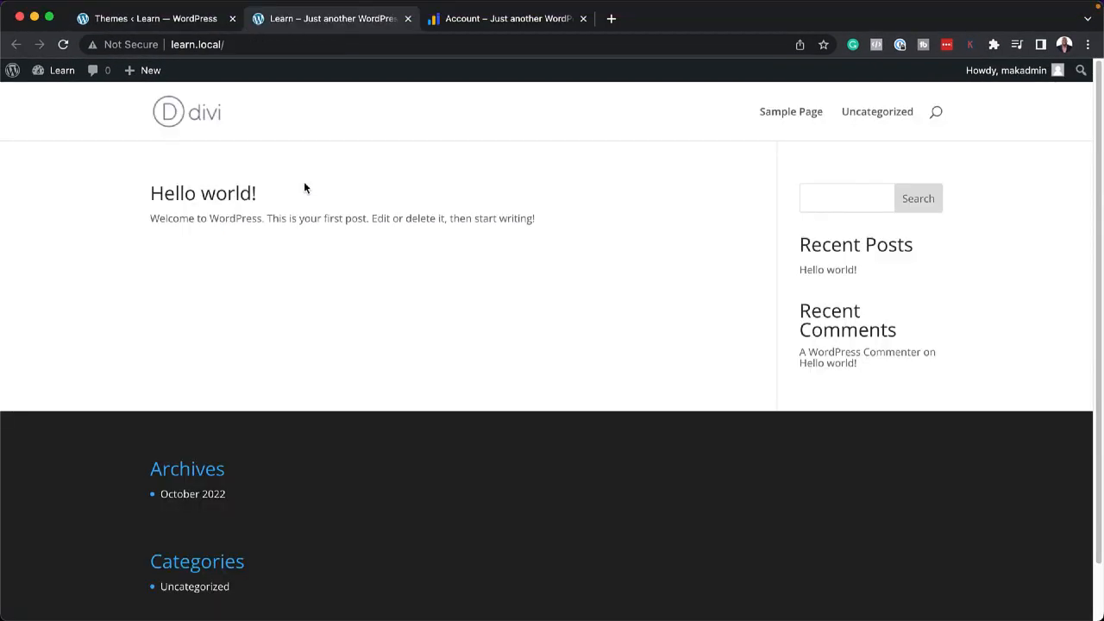
mouse_move(855, 171)
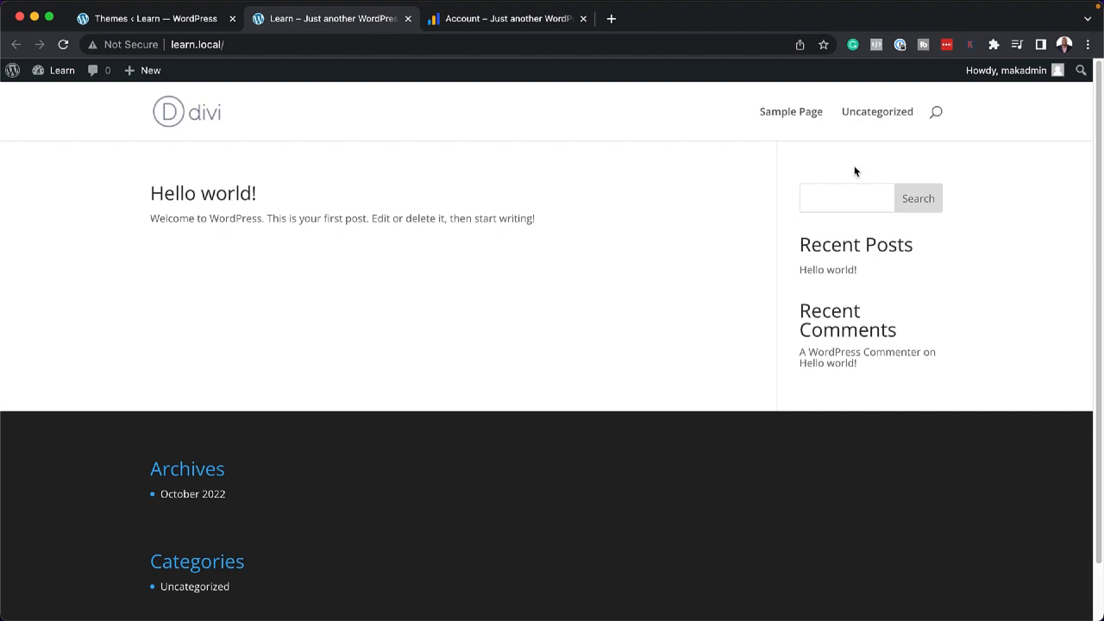
mouse_move(788, 119)
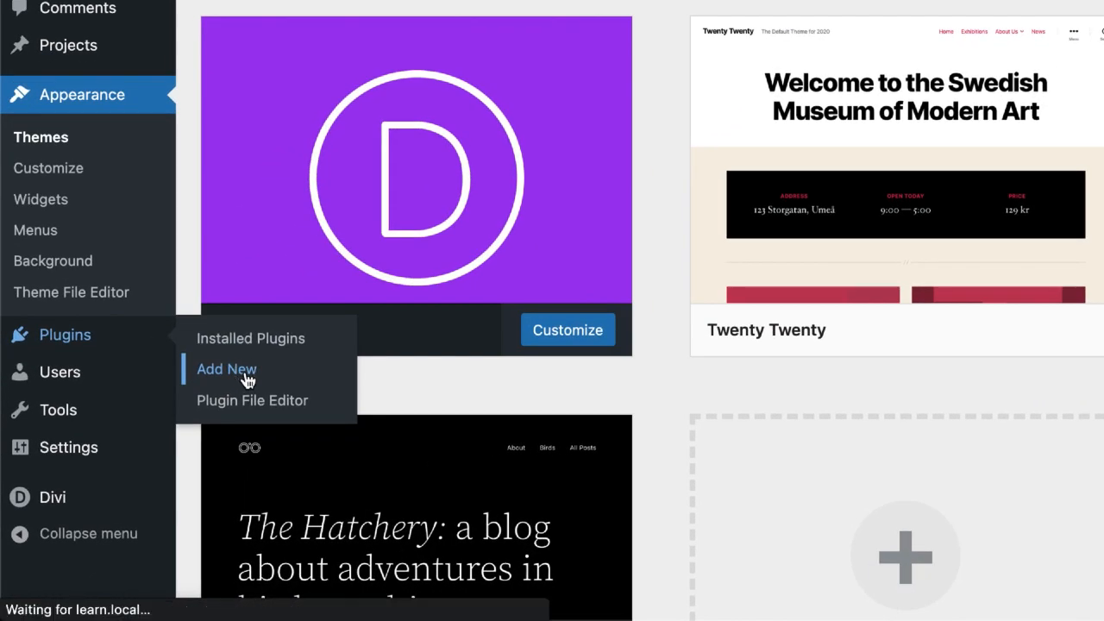
Step: Upload and install course-krafter.zip as a plugin, then activate Course Krafter
click(226, 369)
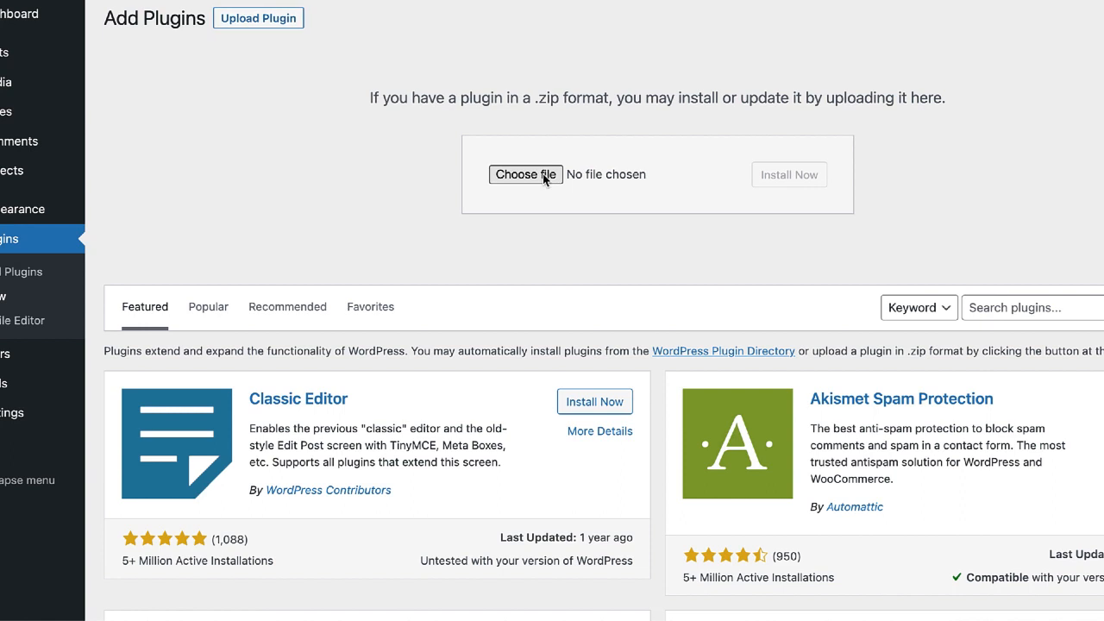
click(526, 174)
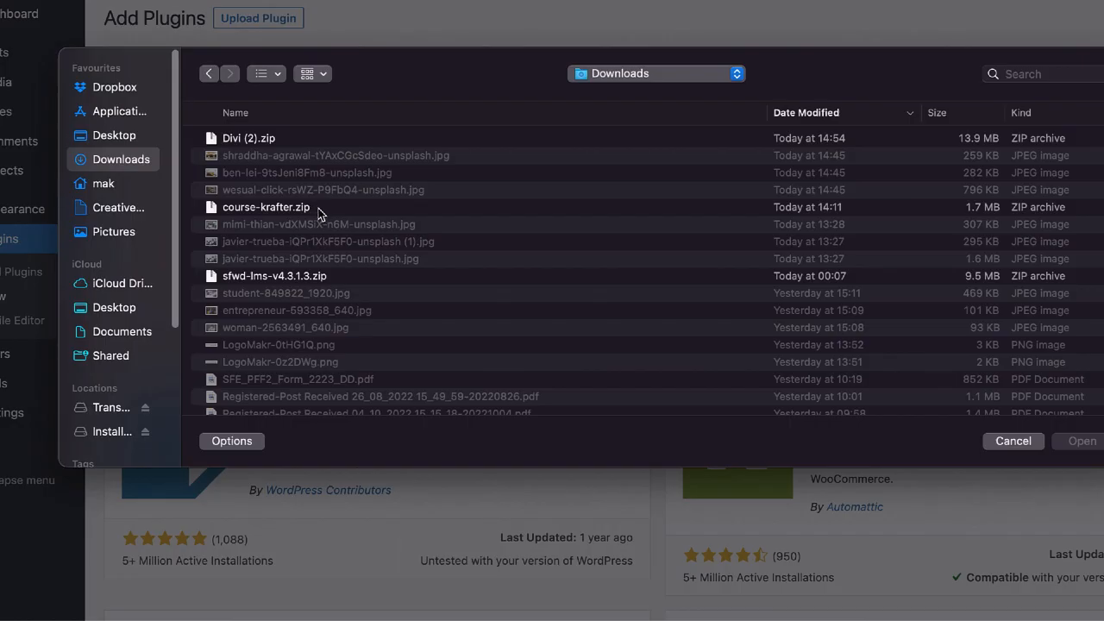
click(266, 207)
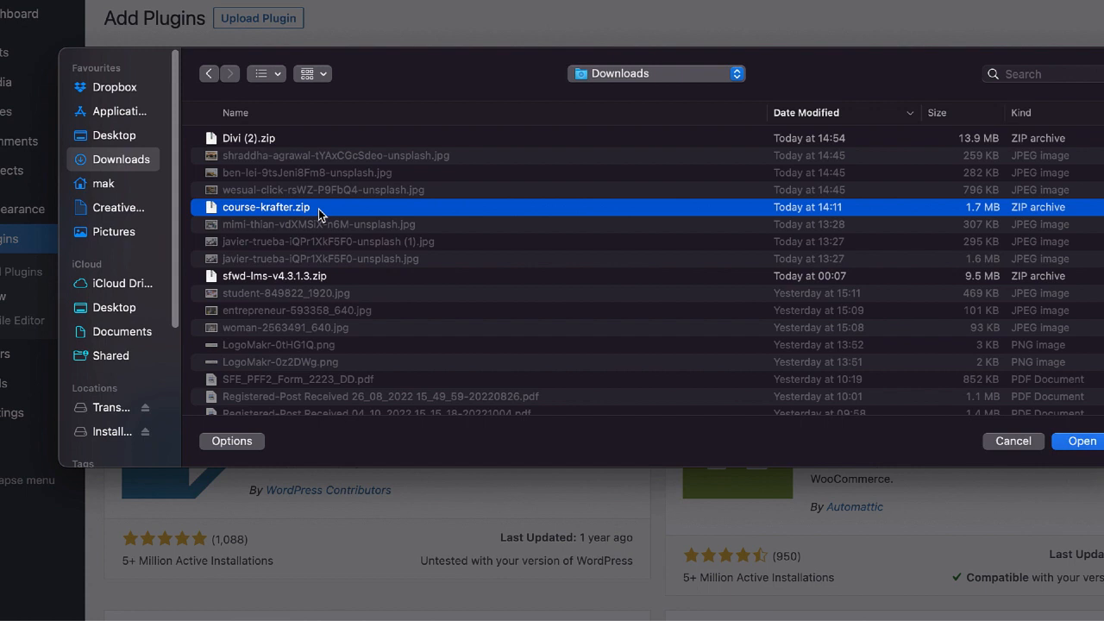
click(1082, 442)
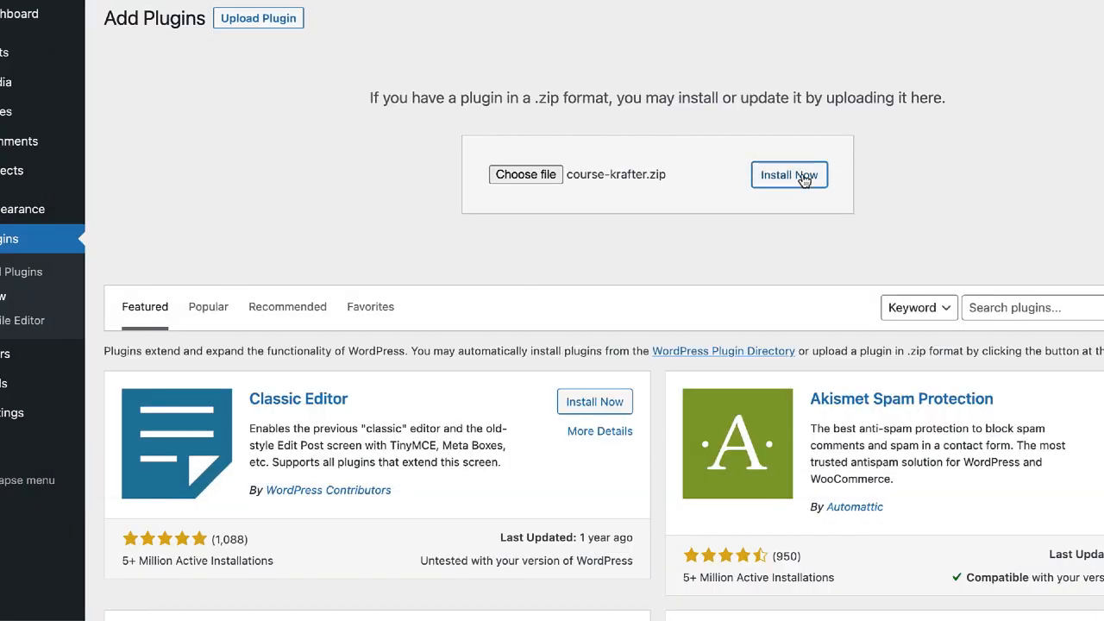
click(789, 175)
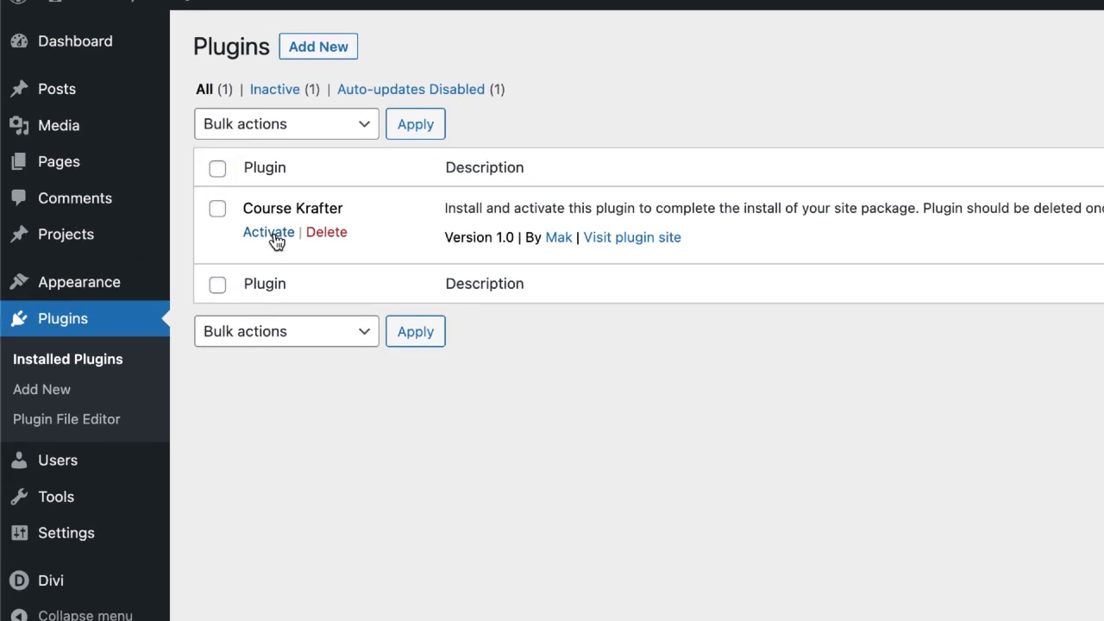
click(267, 232)
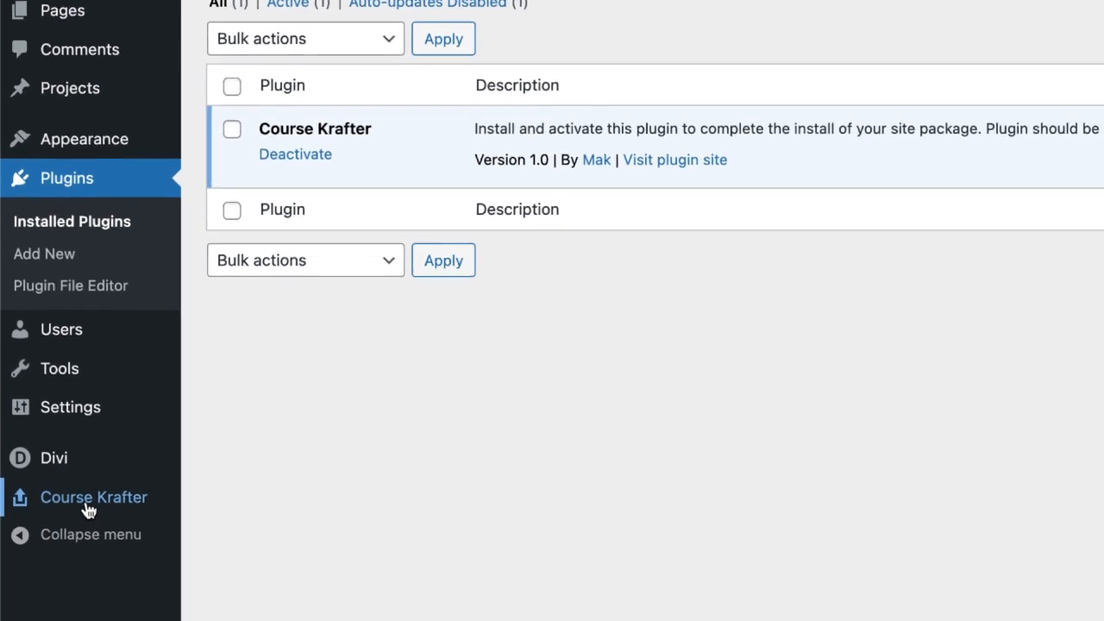
scroll(down, 3)
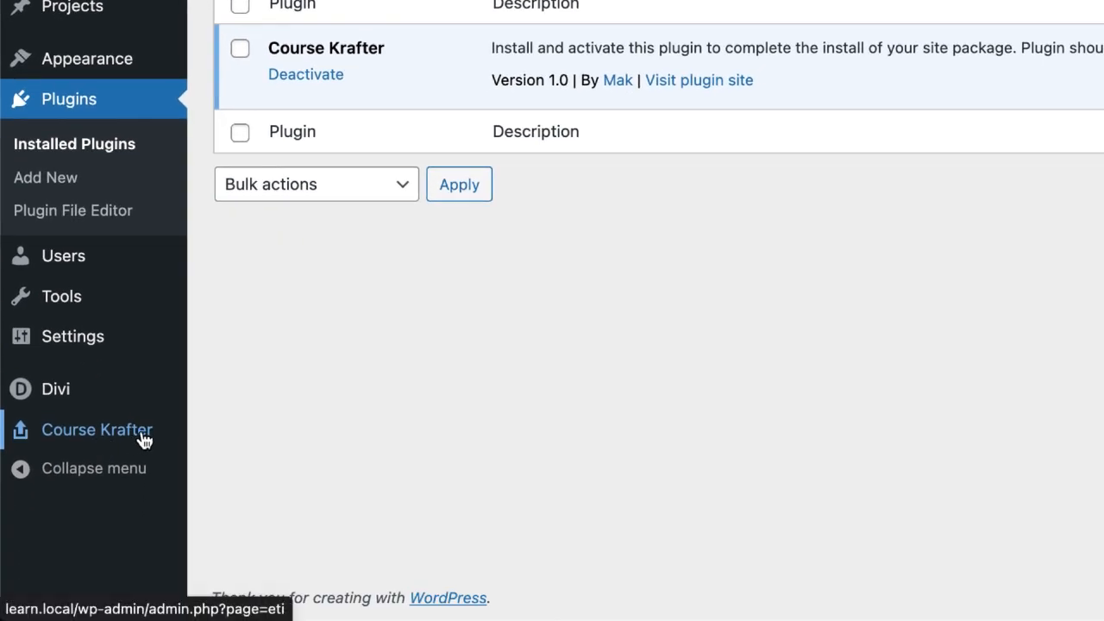
Step: Open the Course Krafter import page and review all import toggles, leaving them enabled
click(97, 430)
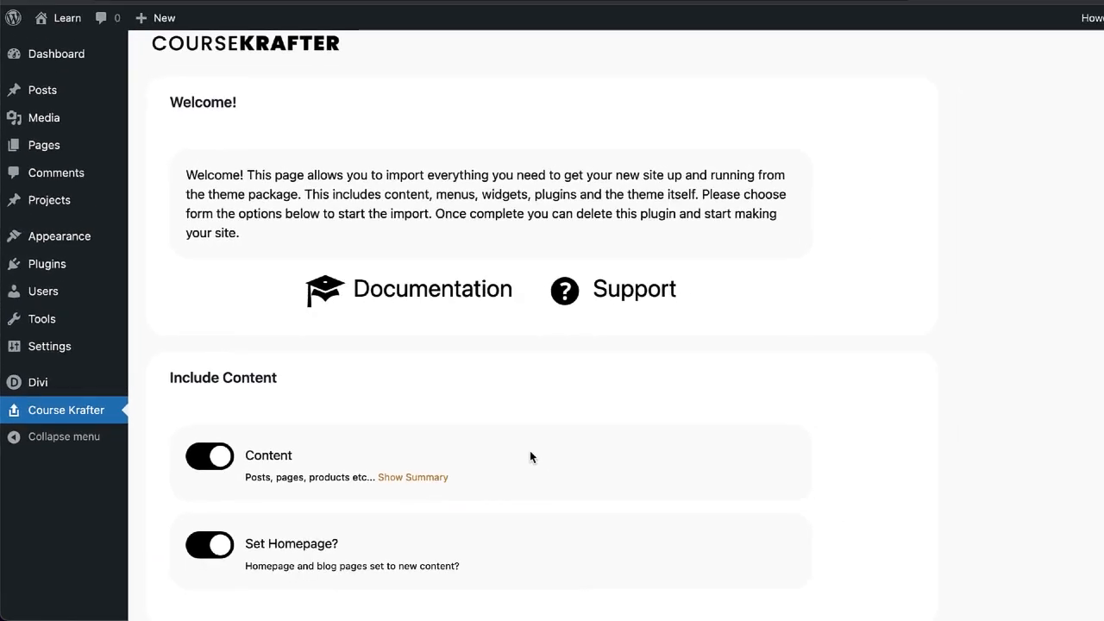
scroll(down, 3)
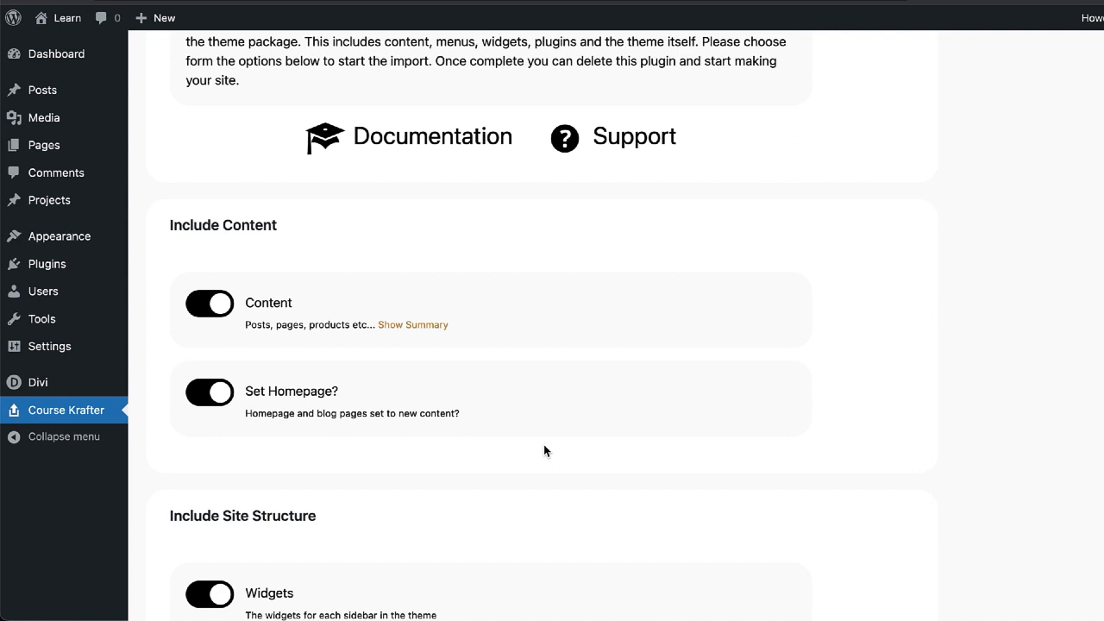
scroll(down, 3)
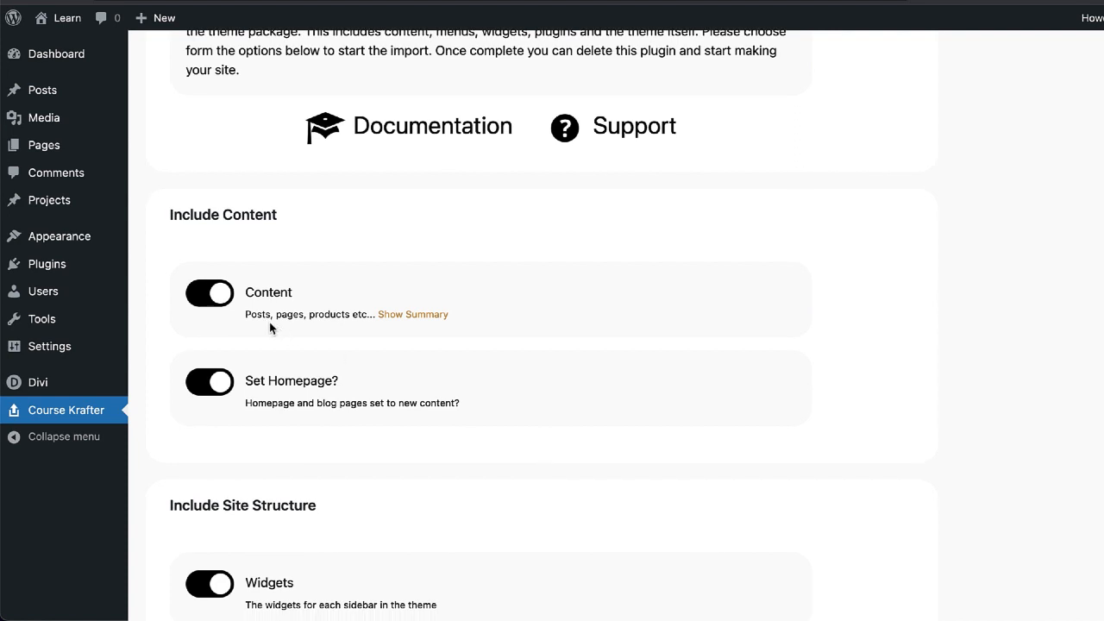
scroll(down, 3)
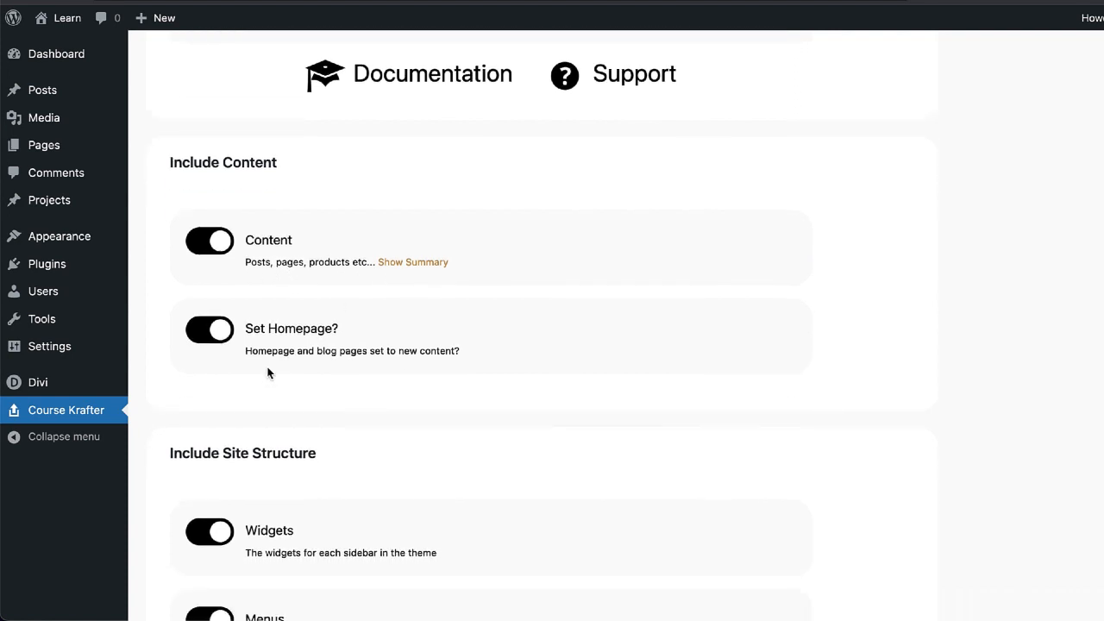
scroll(down, 3)
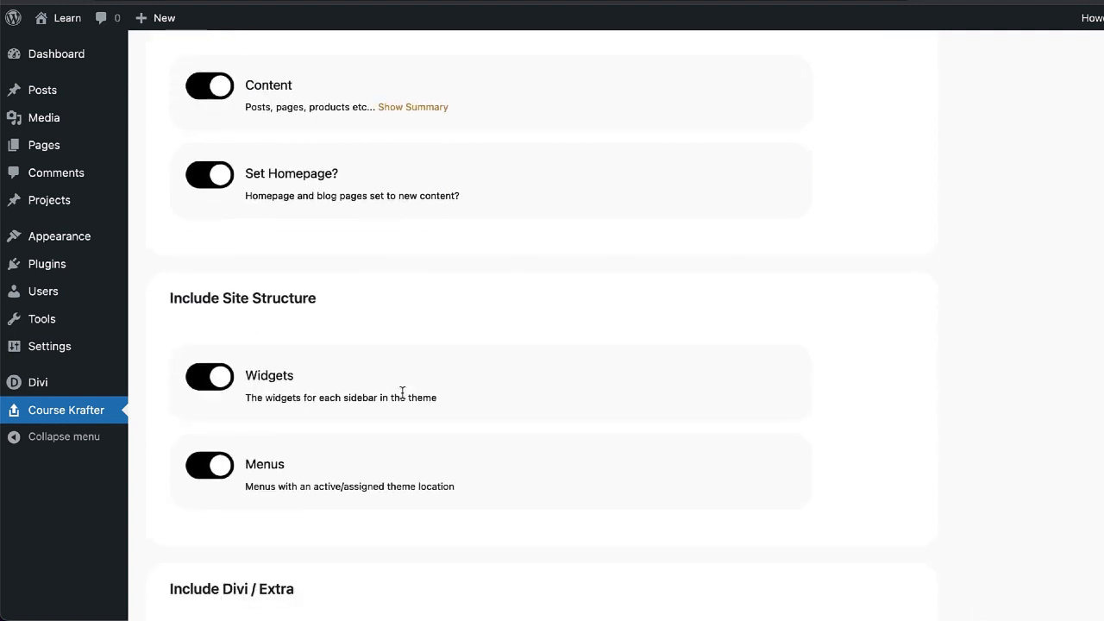
scroll(down, 3)
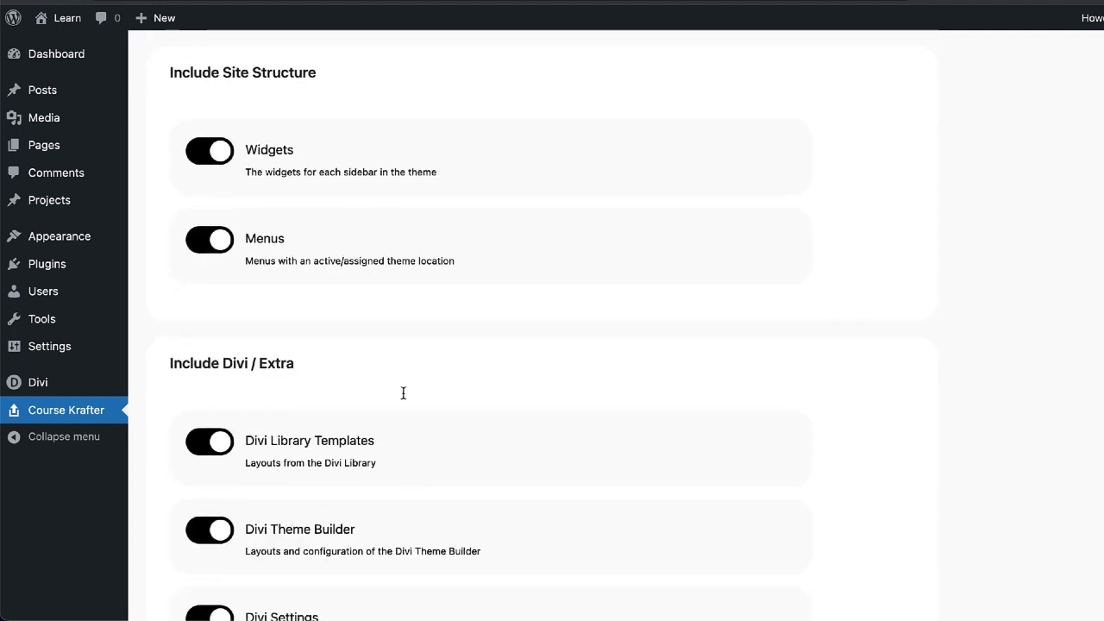
scroll(down, 3)
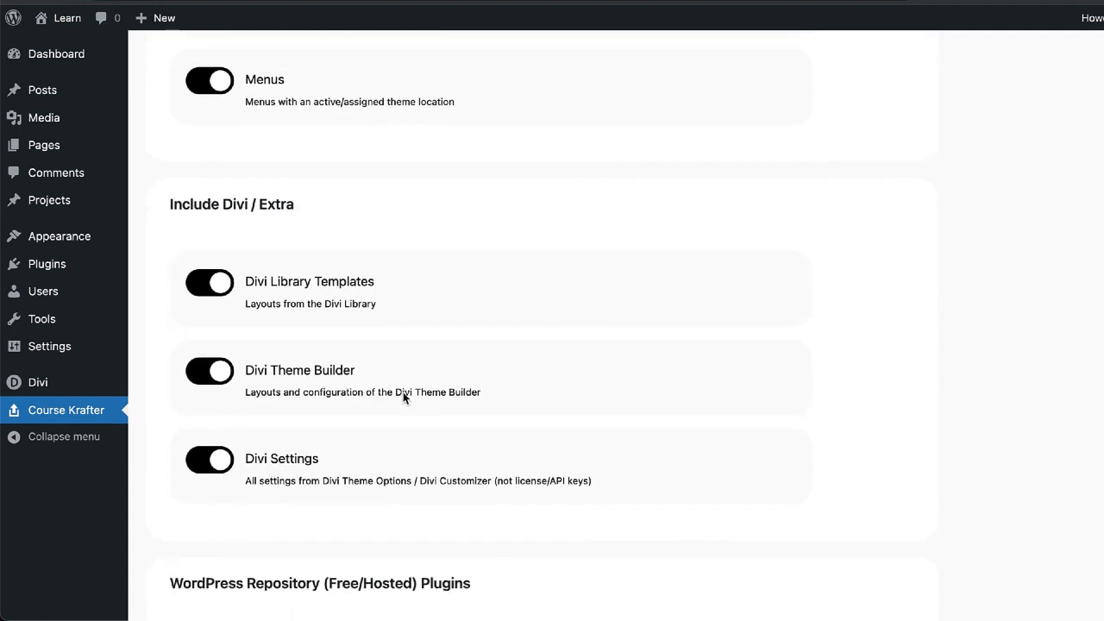
scroll(down, 3)
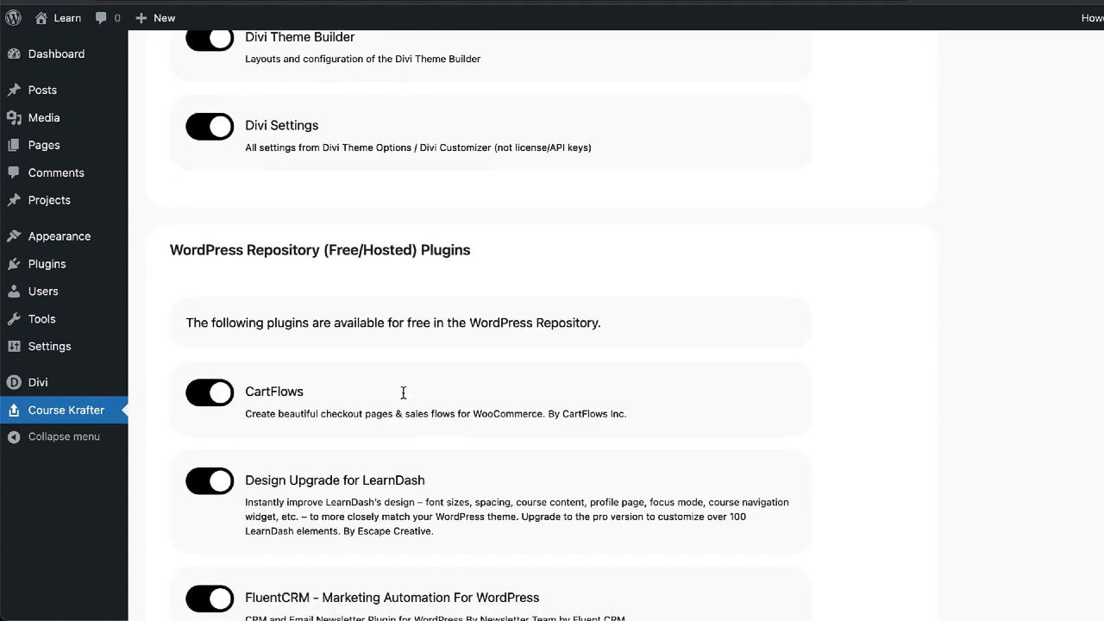
scroll(down, 3)
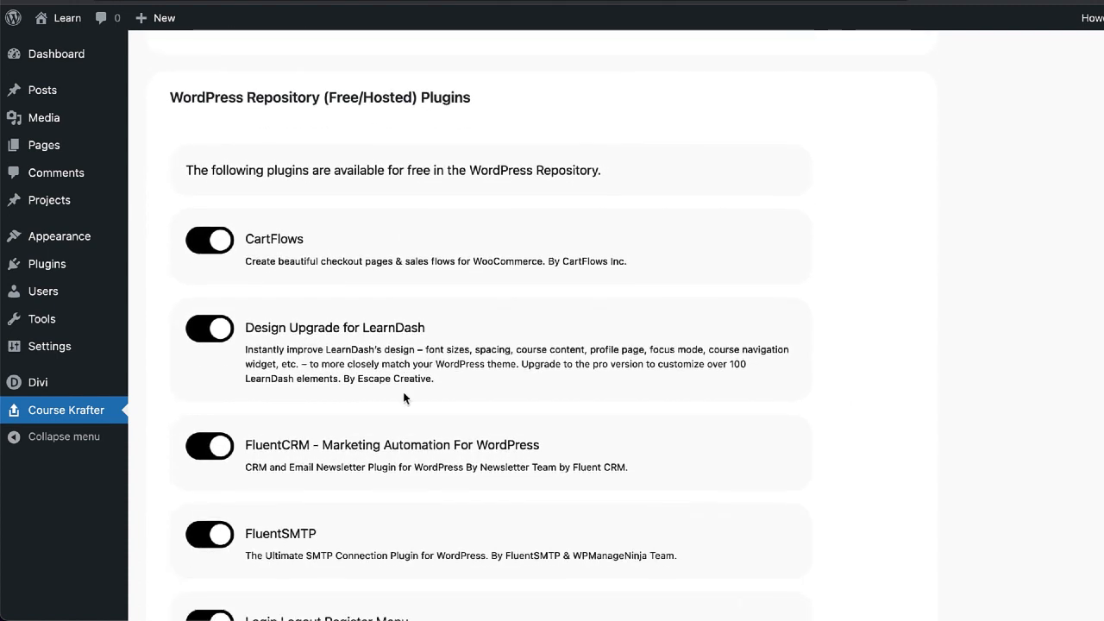
scroll(down, 3)
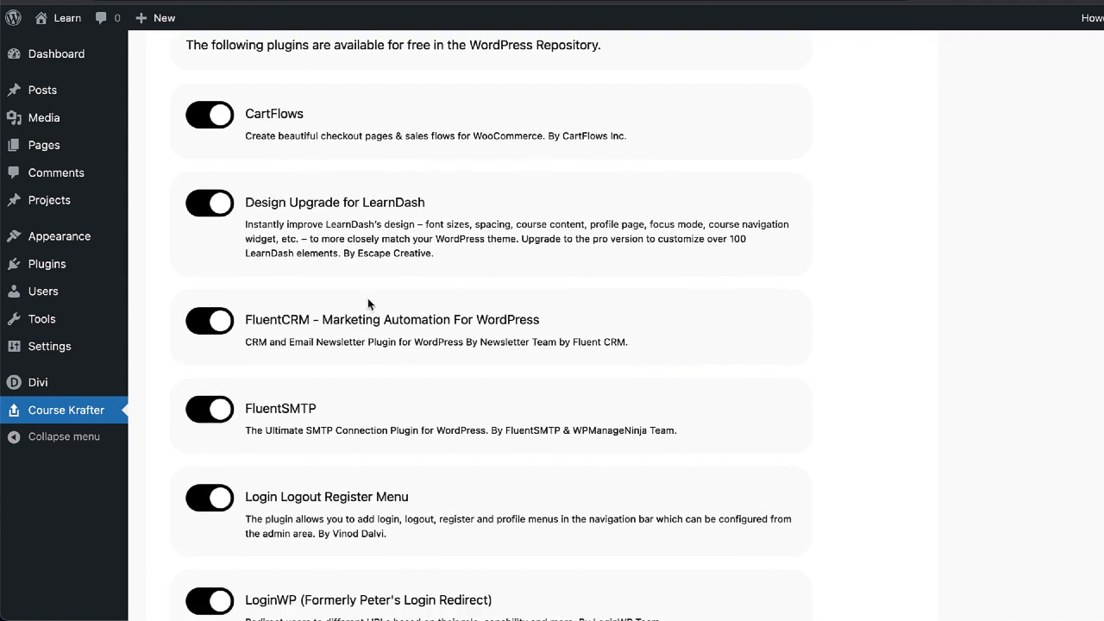
mouse_move(394, 371)
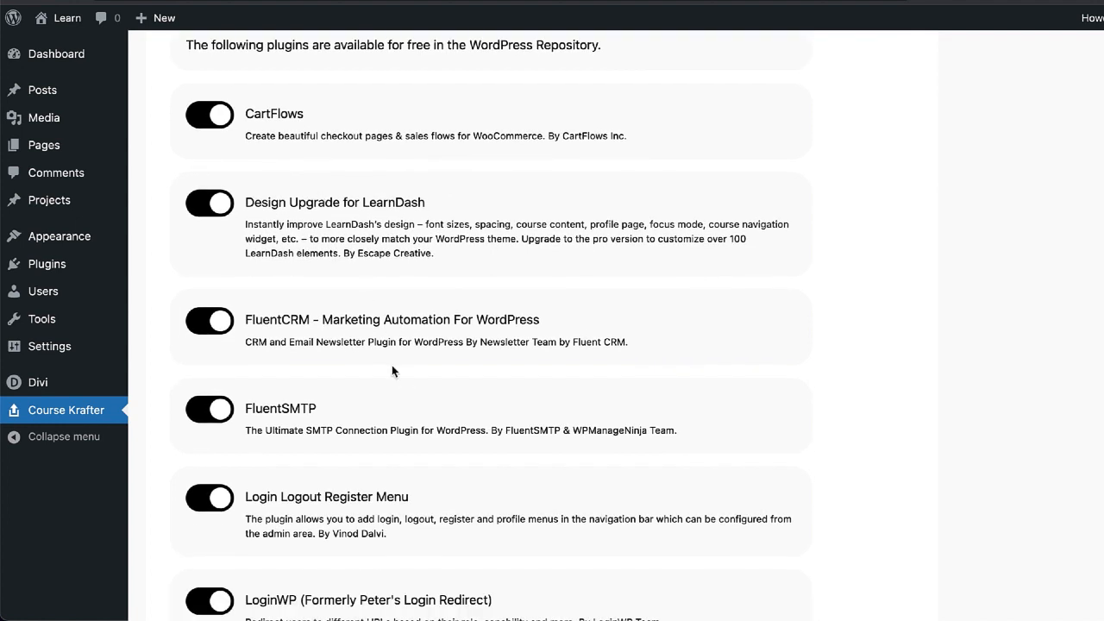
scroll(down, 3)
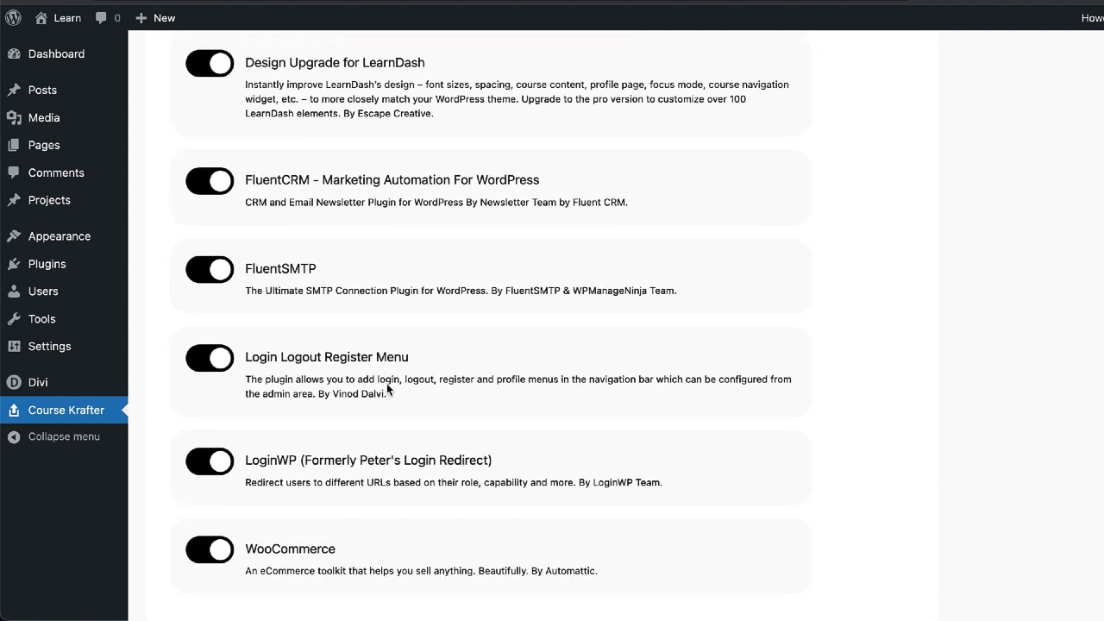
scroll(down, 3)
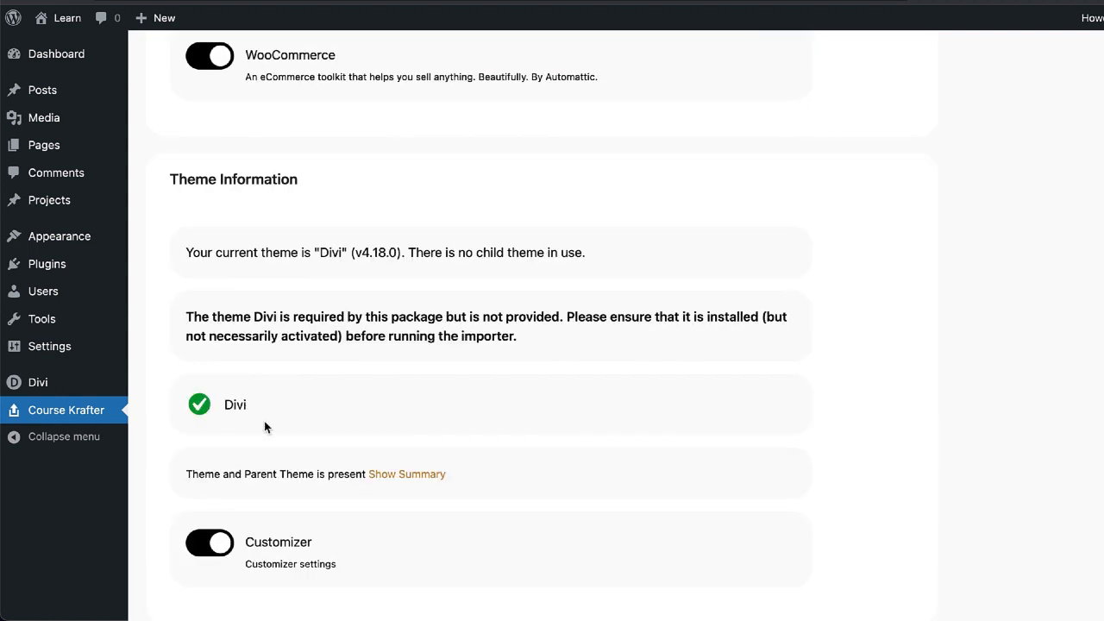
scroll(down, 3)
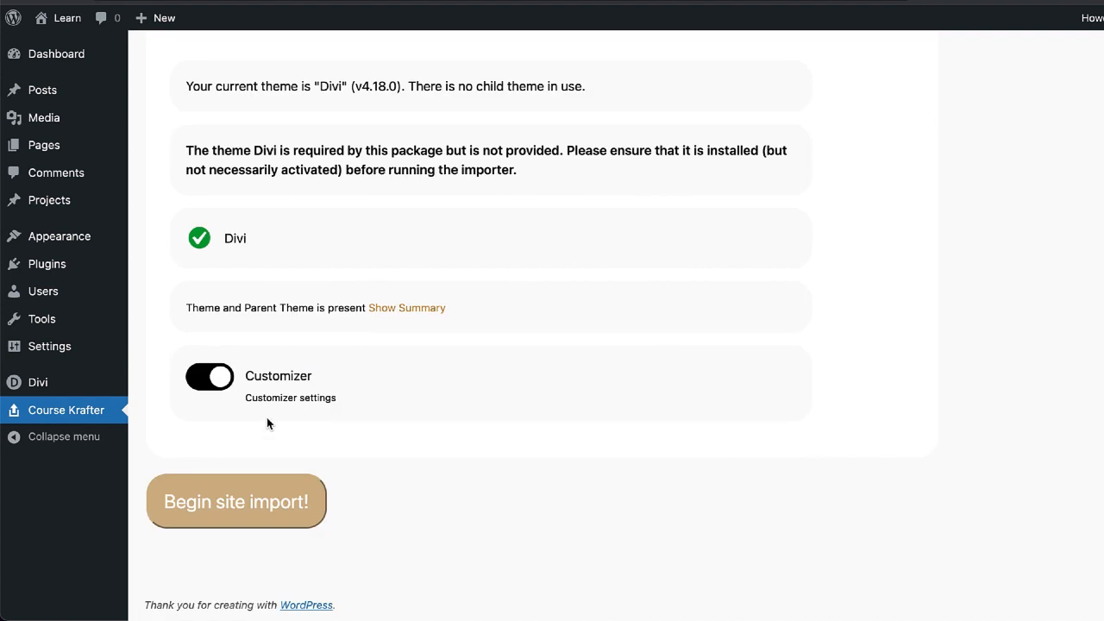
mouse_move(251, 506)
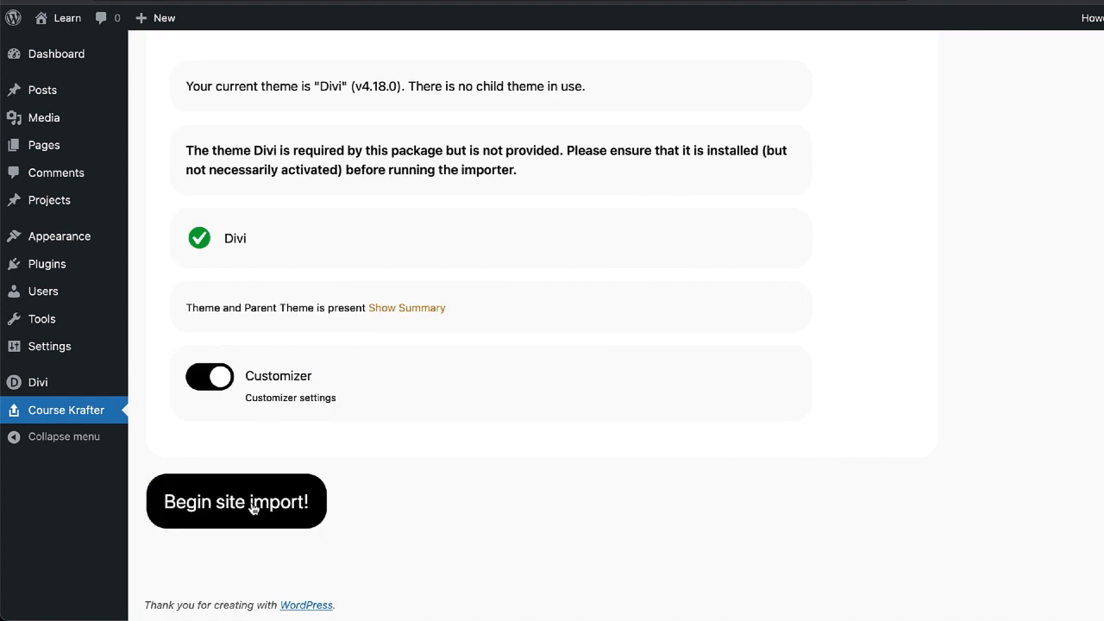
Step: Begin the Course Krafter site import and retry the timed-out CartFlows step until 100%
click(235, 502)
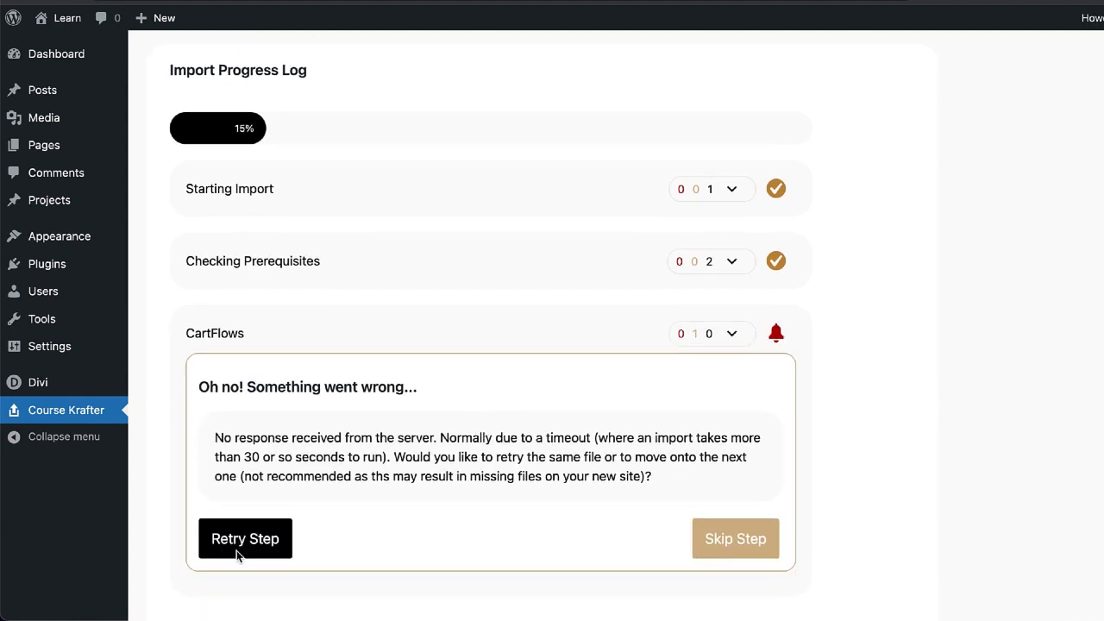
click(245, 538)
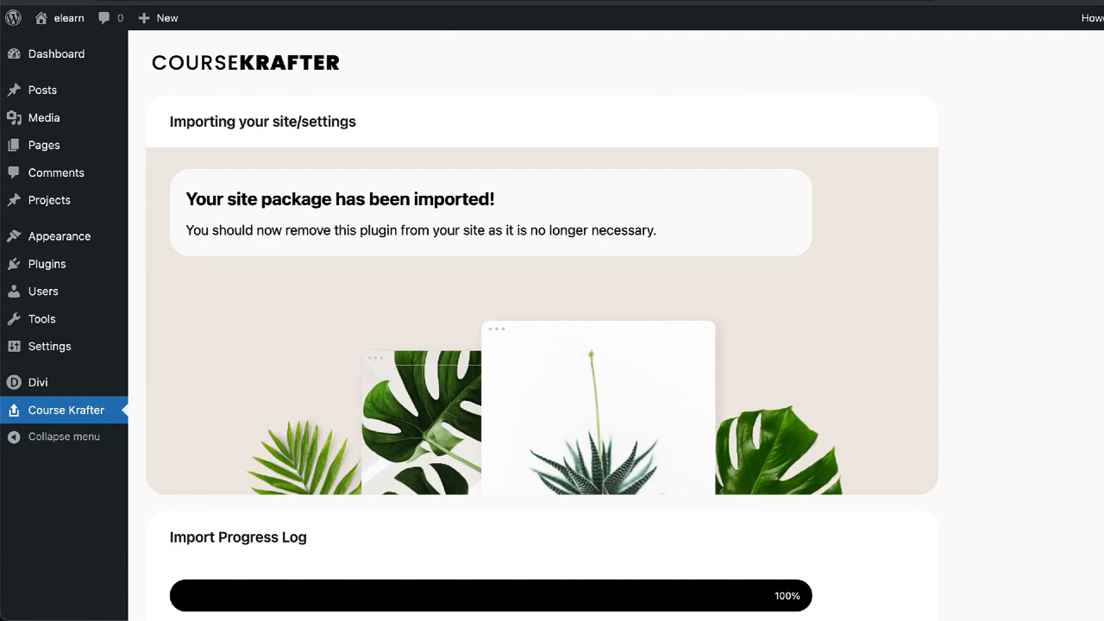